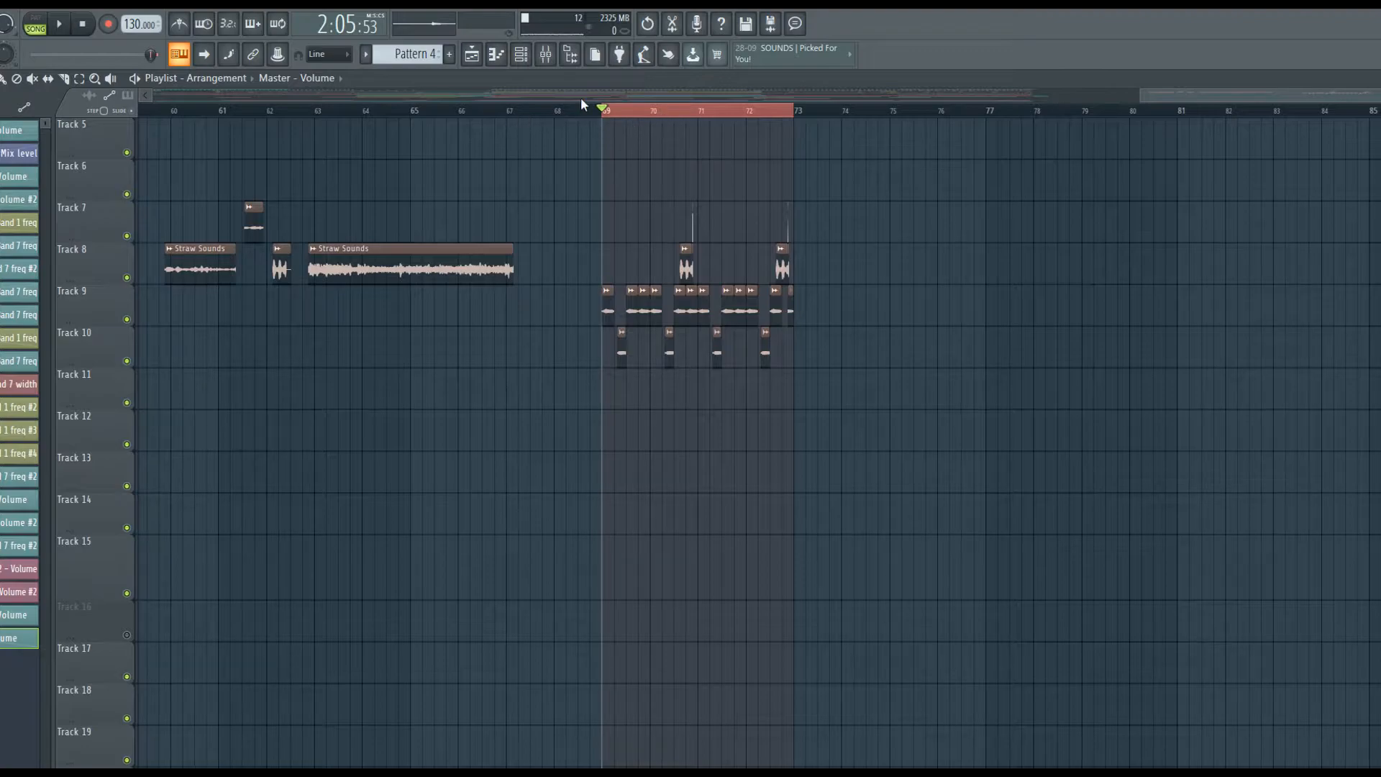
Play the loop around bar 69, stop, and bring up the Analog bass 1 (Pattern 3) notes
{"action": "left_click", "coordinate": [58, 24]}
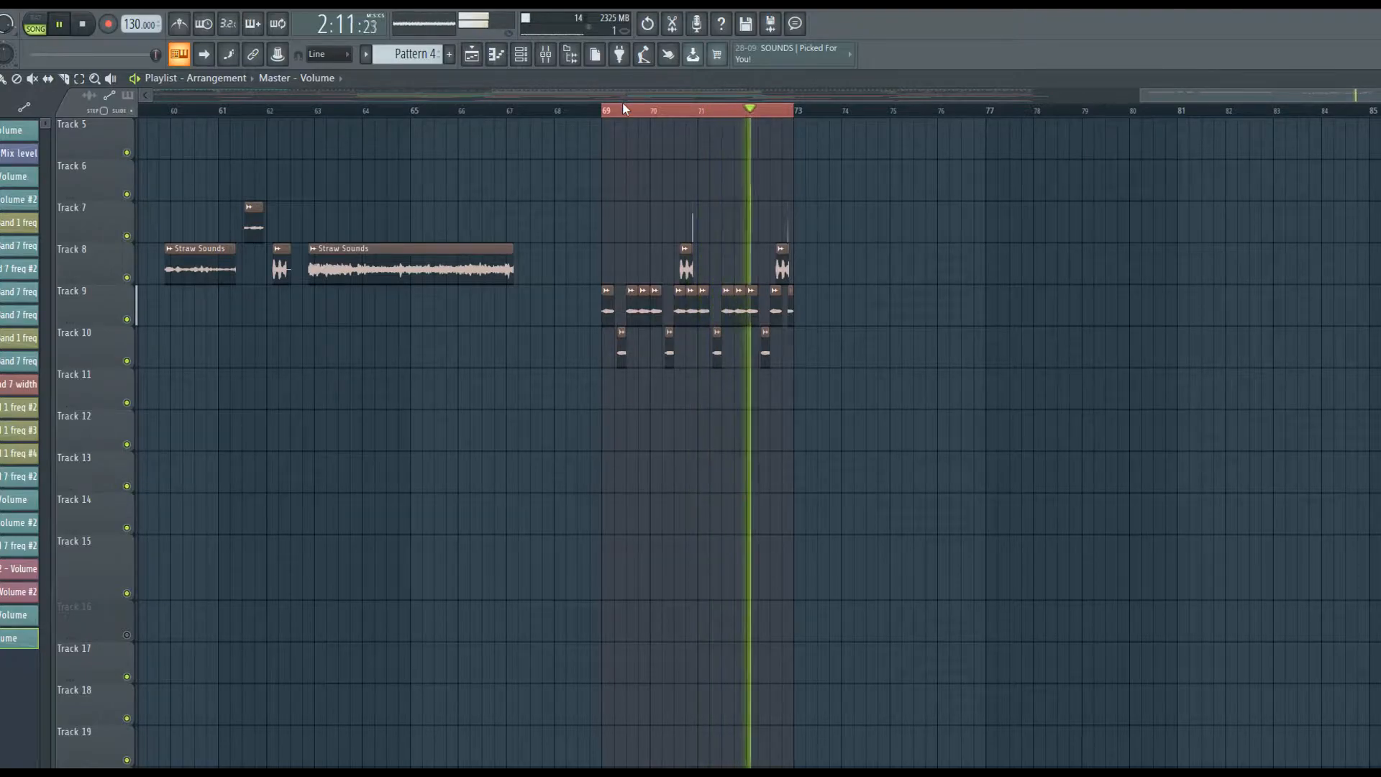
{"action": "left_click", "coordinate": [607, 110]}
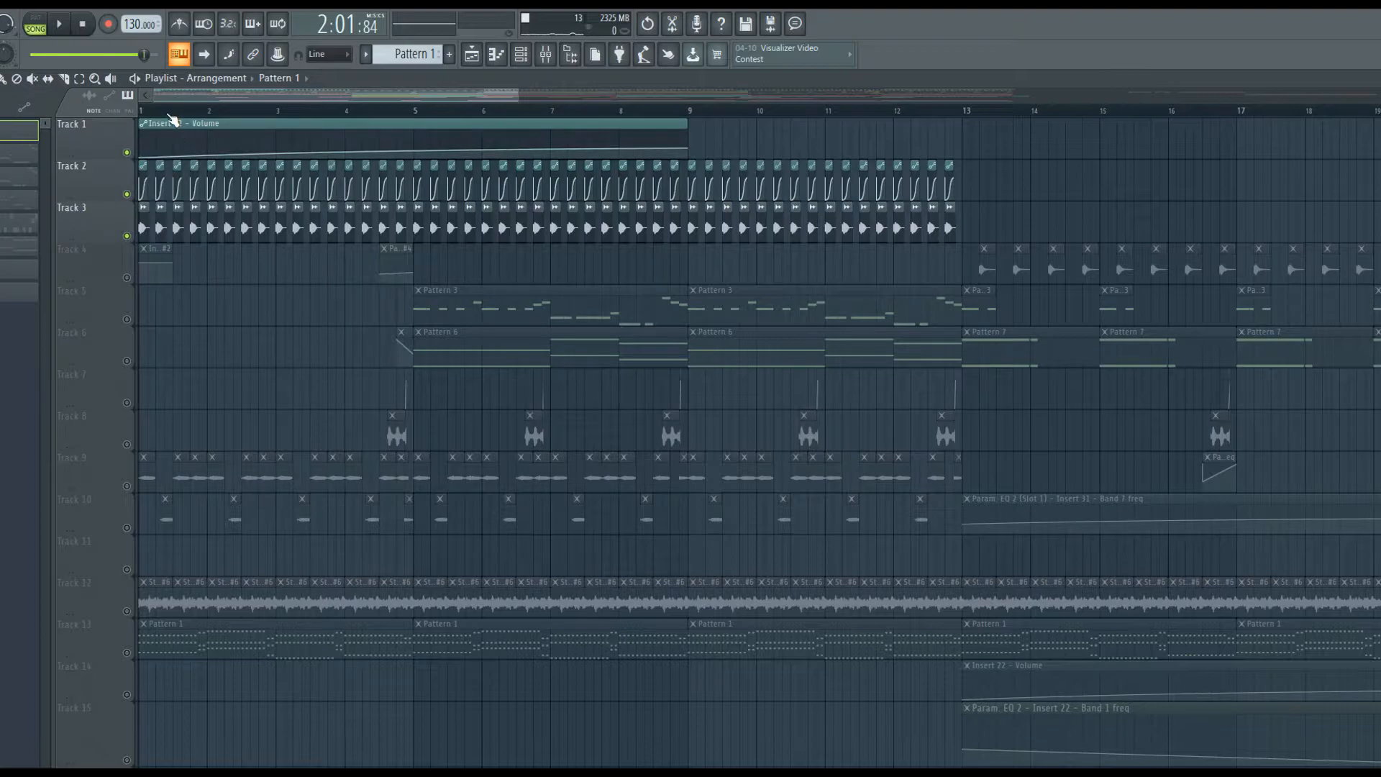
{"action": "left_click", "coordinate": [83, 24]}
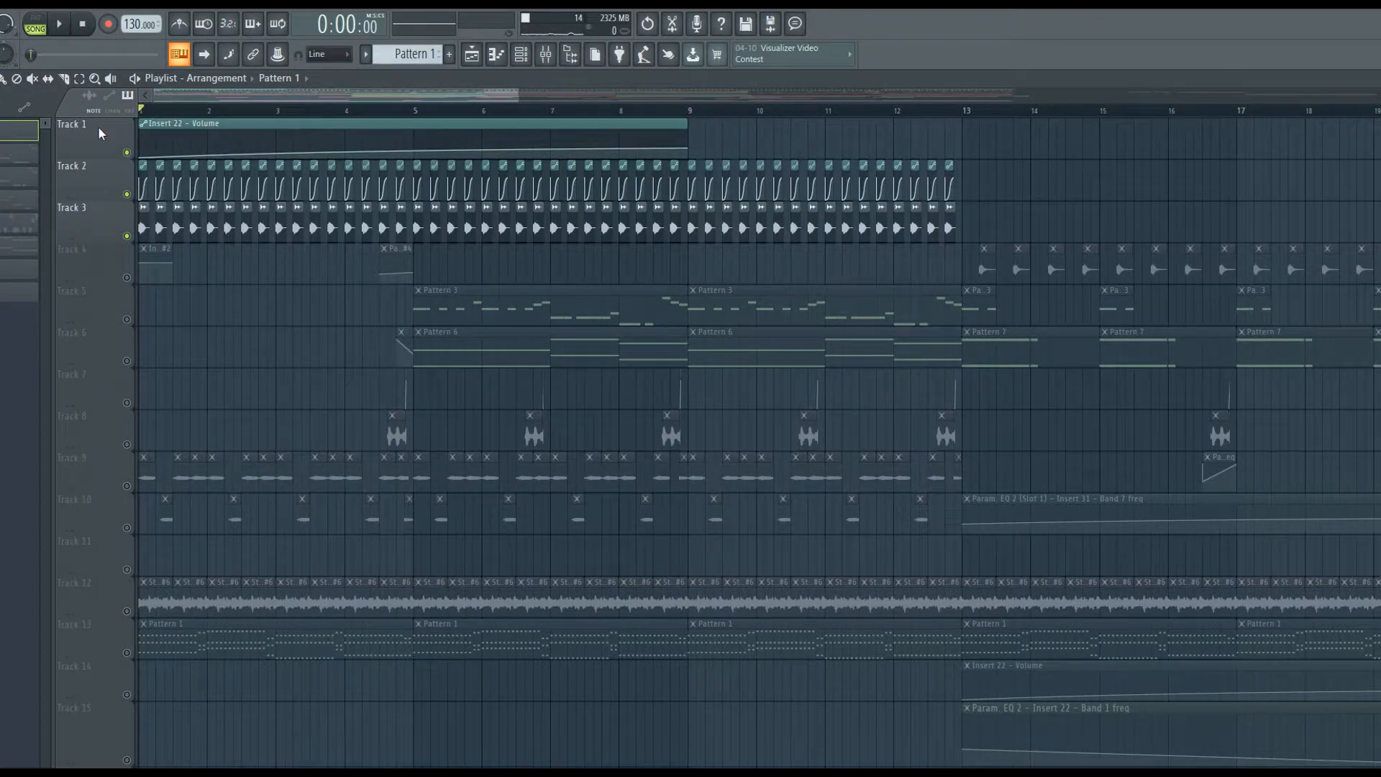
{"action": "left_click", "coordinate": [57, 24]}
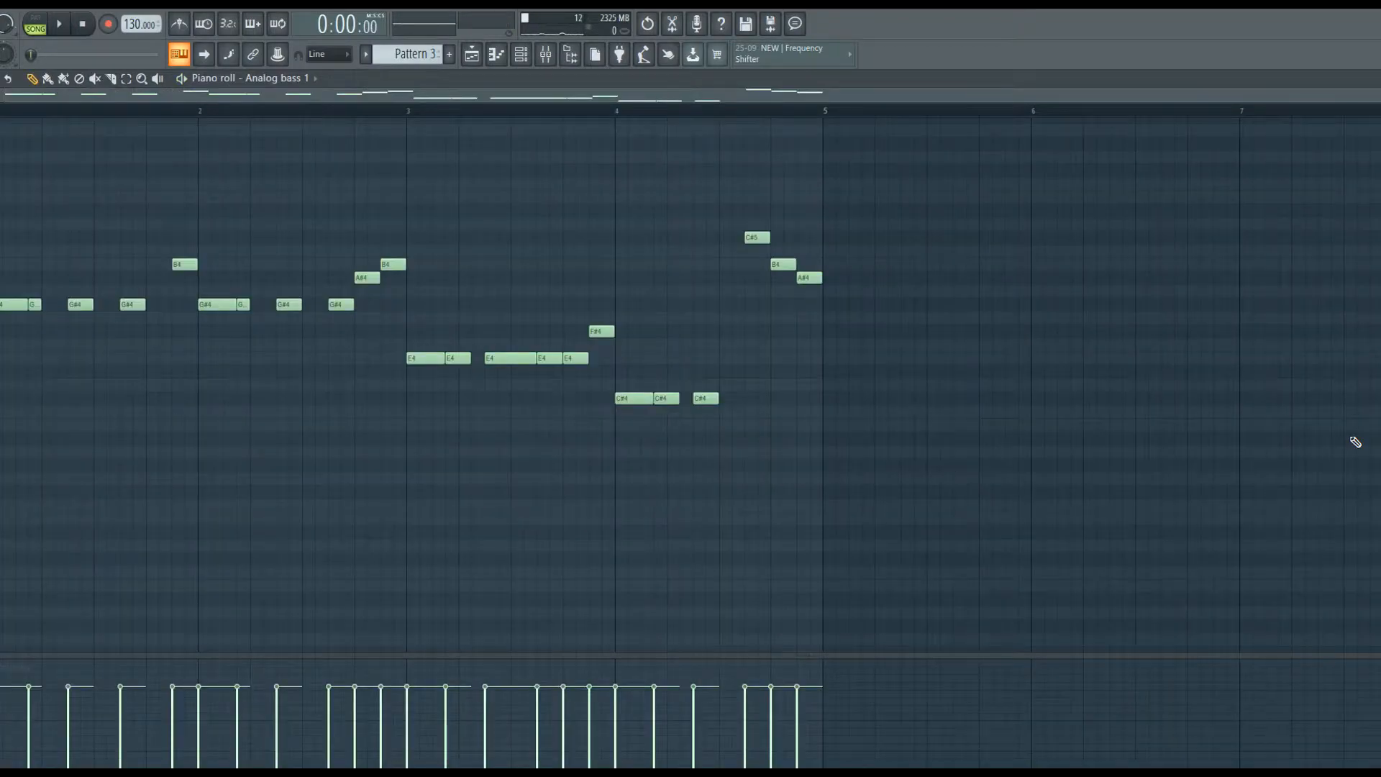
Inspect the Analog bass 1 synth from the Channel rack, then return to the Playlist arrangement
{"action": "left_click", "coordinate": [57, 25]}
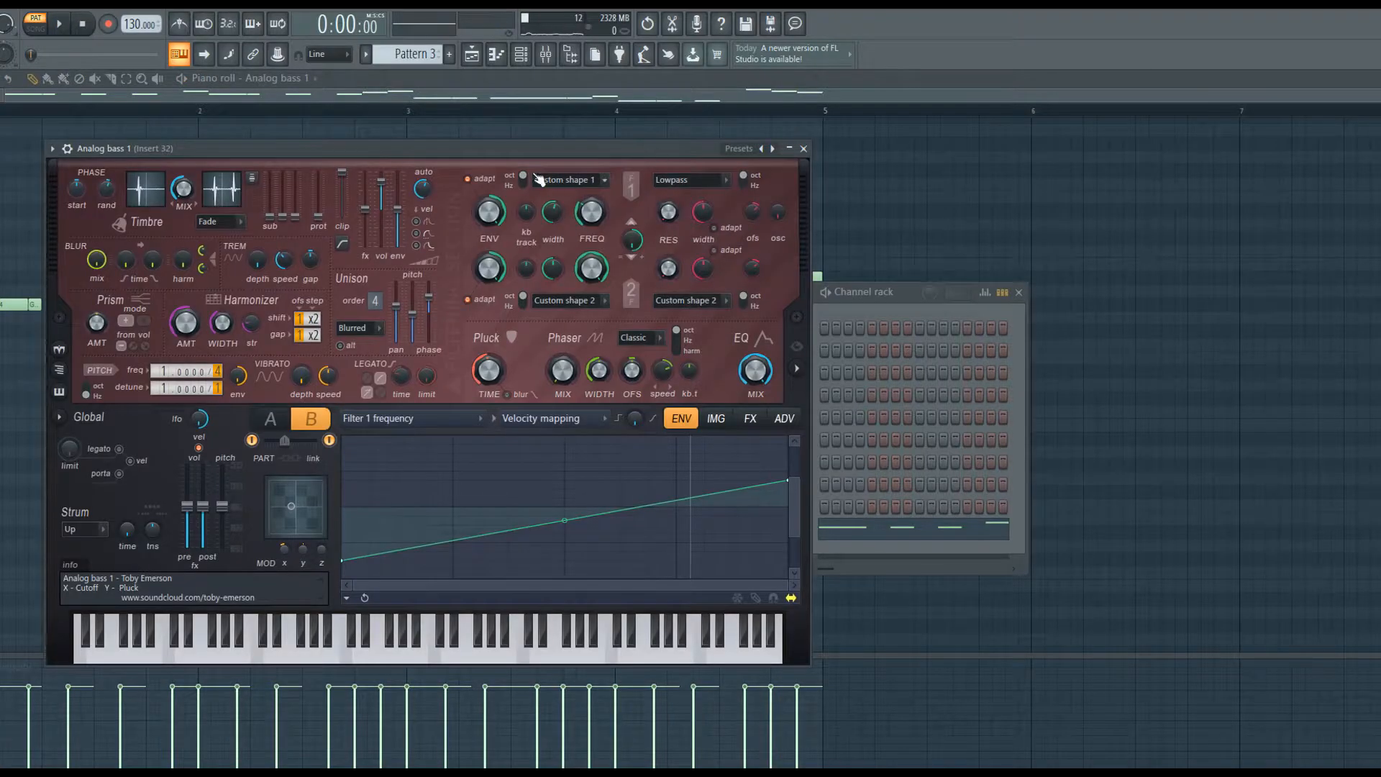
{"action": "left_click", "coordinate": [738, 148]}
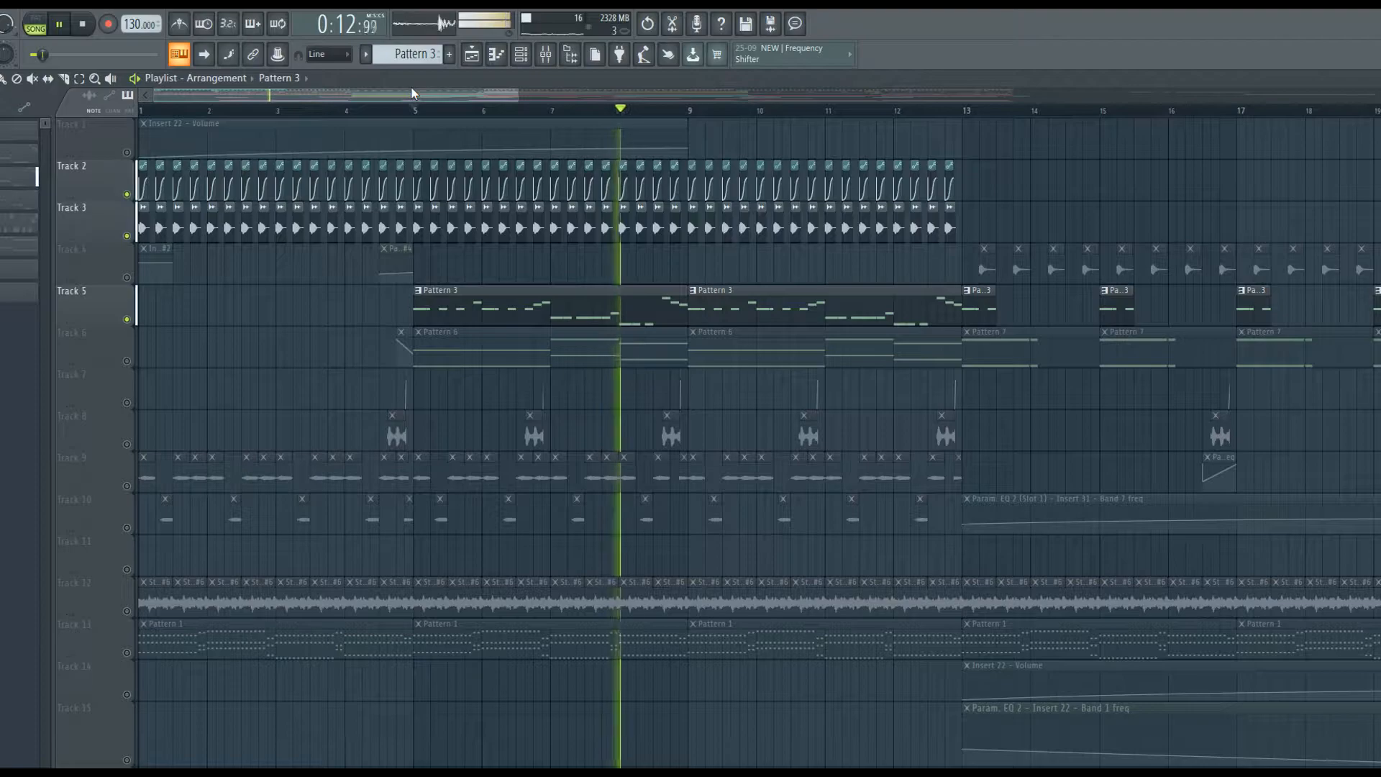
{"action": "left_click", "coordinate": [521, 54]}
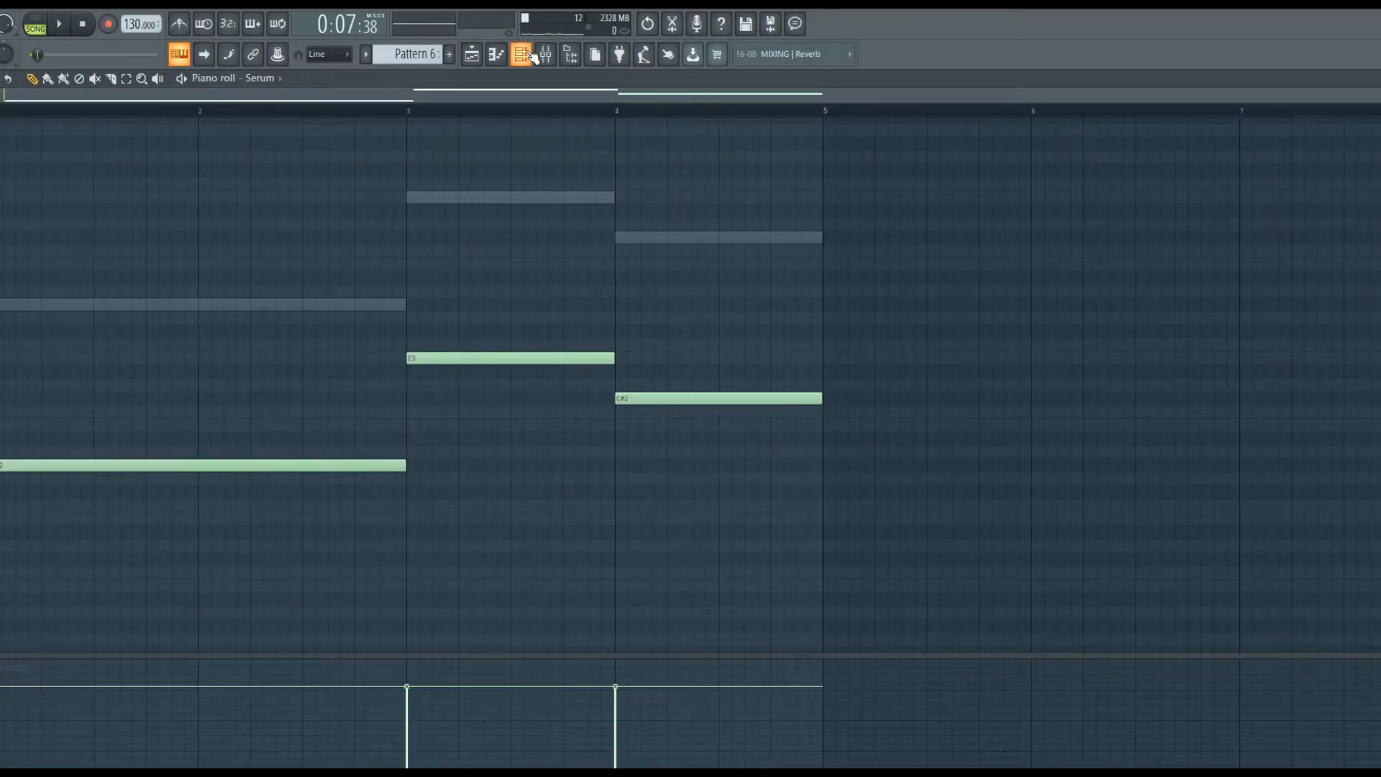
{"action": "left_click", "coordinate": [519, 54]}
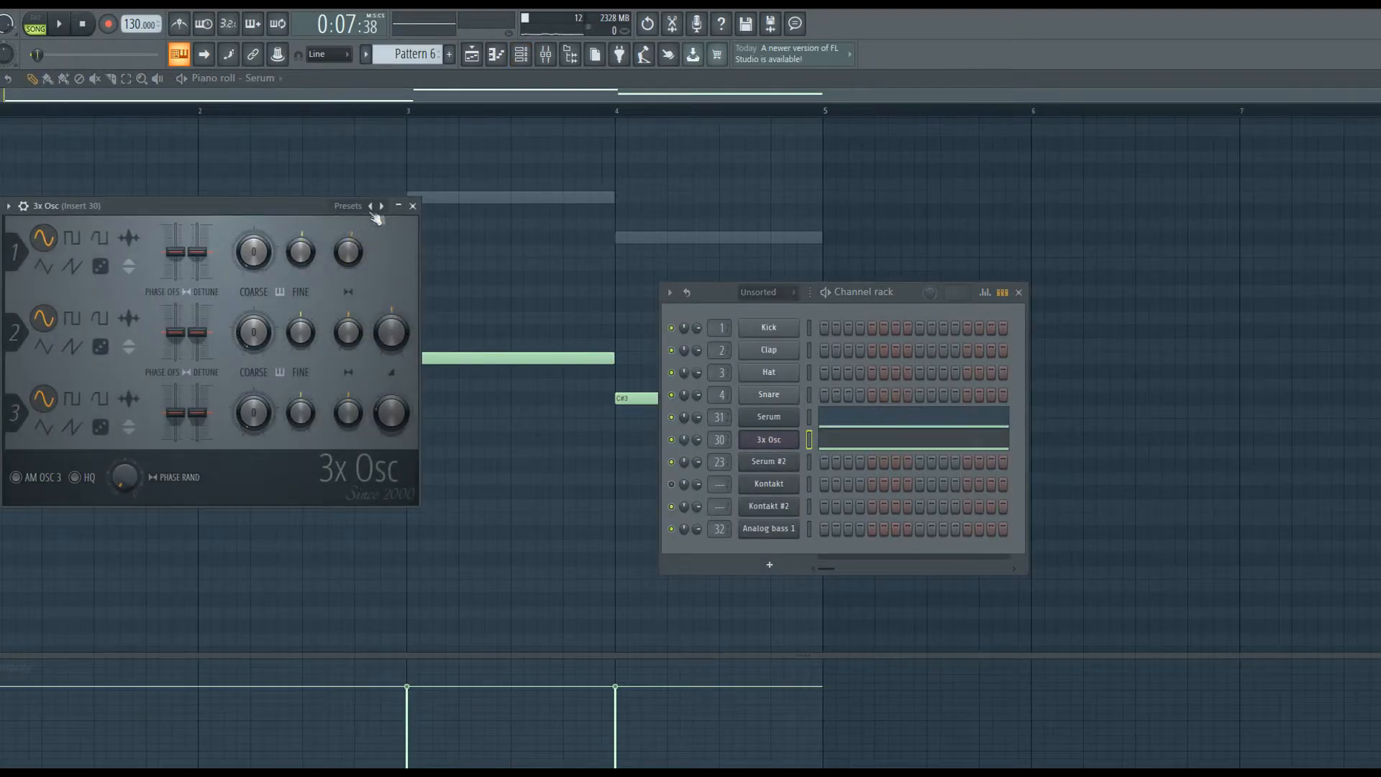
{"action": "left_click", "coordinate": [412, 205]}
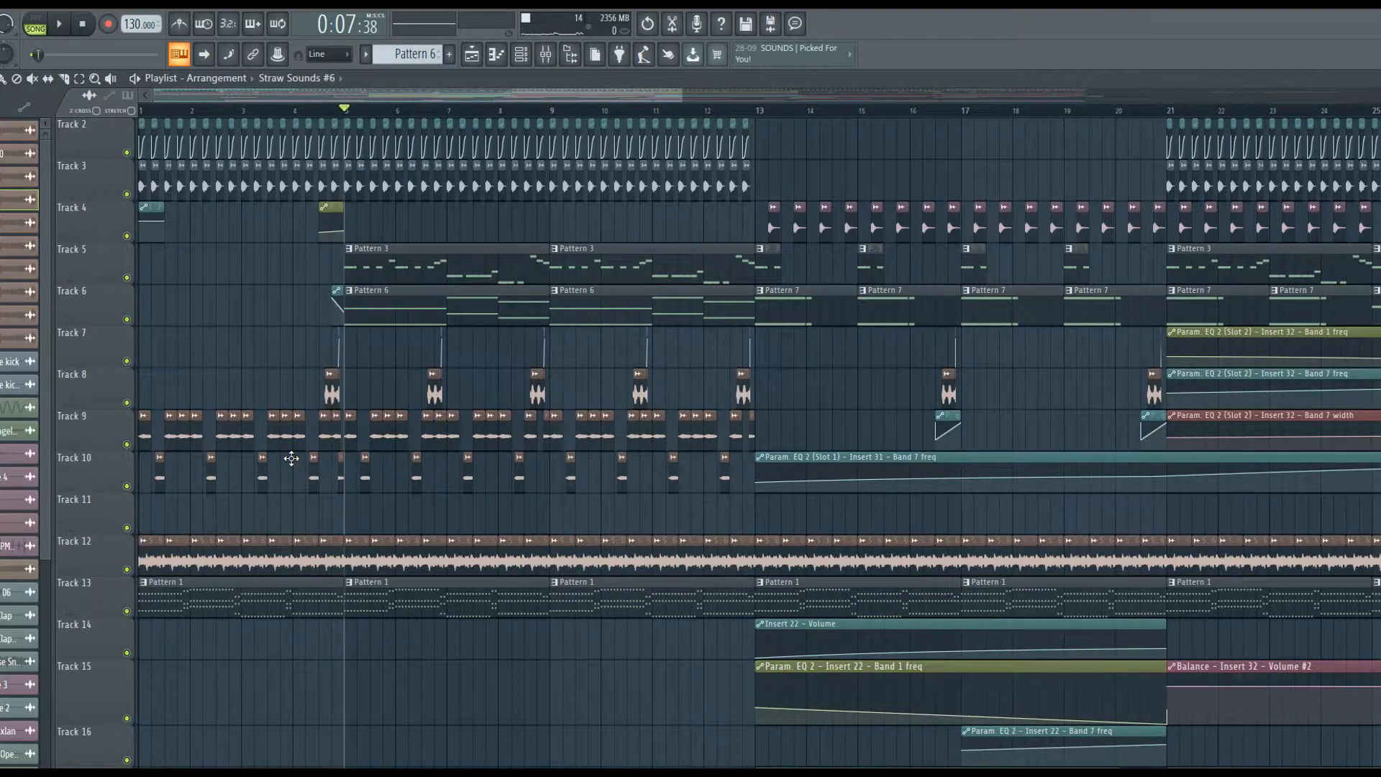
Play the arrangement with the labelled Analog Bass, Sub 1 and Vocoded sample clips around the bar 21 drop
{"action": "left_click", "coordinate": [58, 25]}
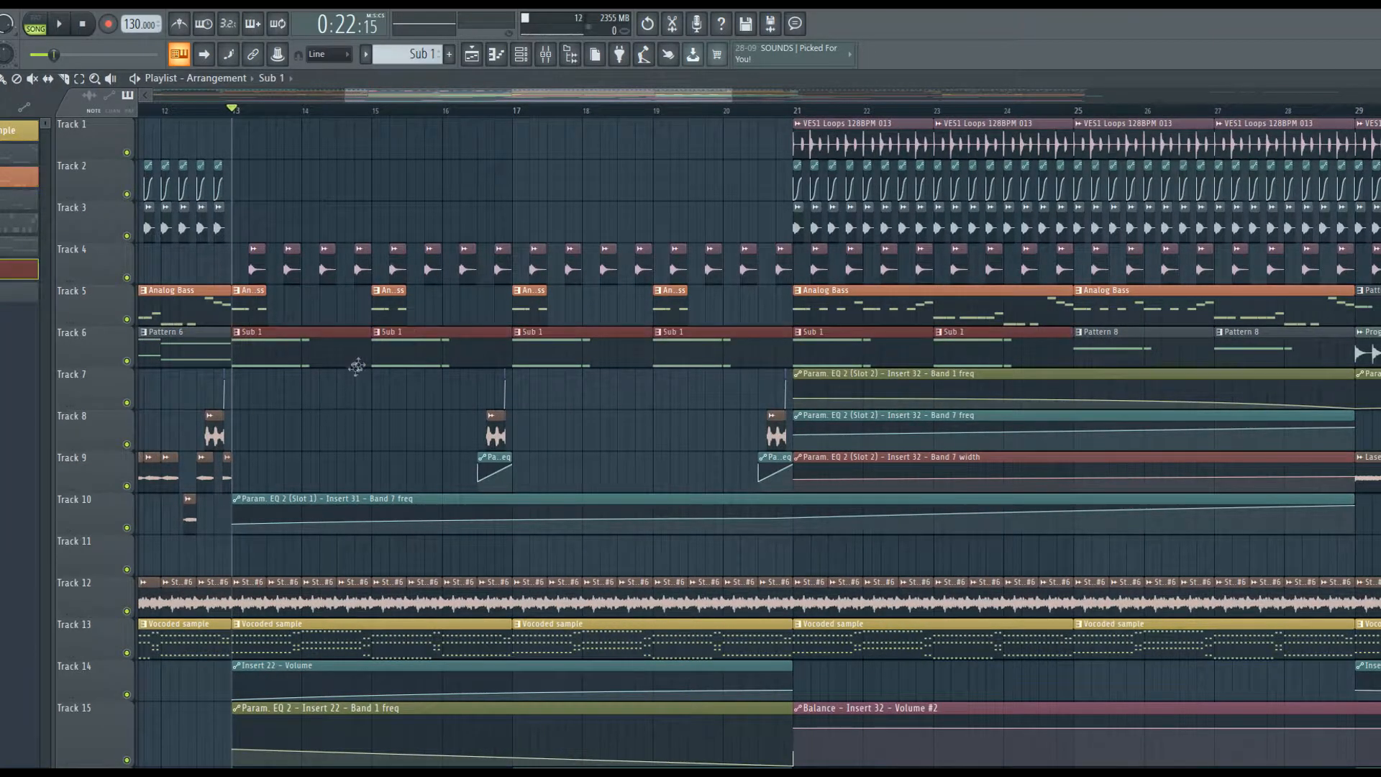
Solo the VES1 Loops track and view the drop from bar 21 with the snare roll and riser clips
{"action": "scroll", "scroll_direction": "down", "scroll_amount": 3}
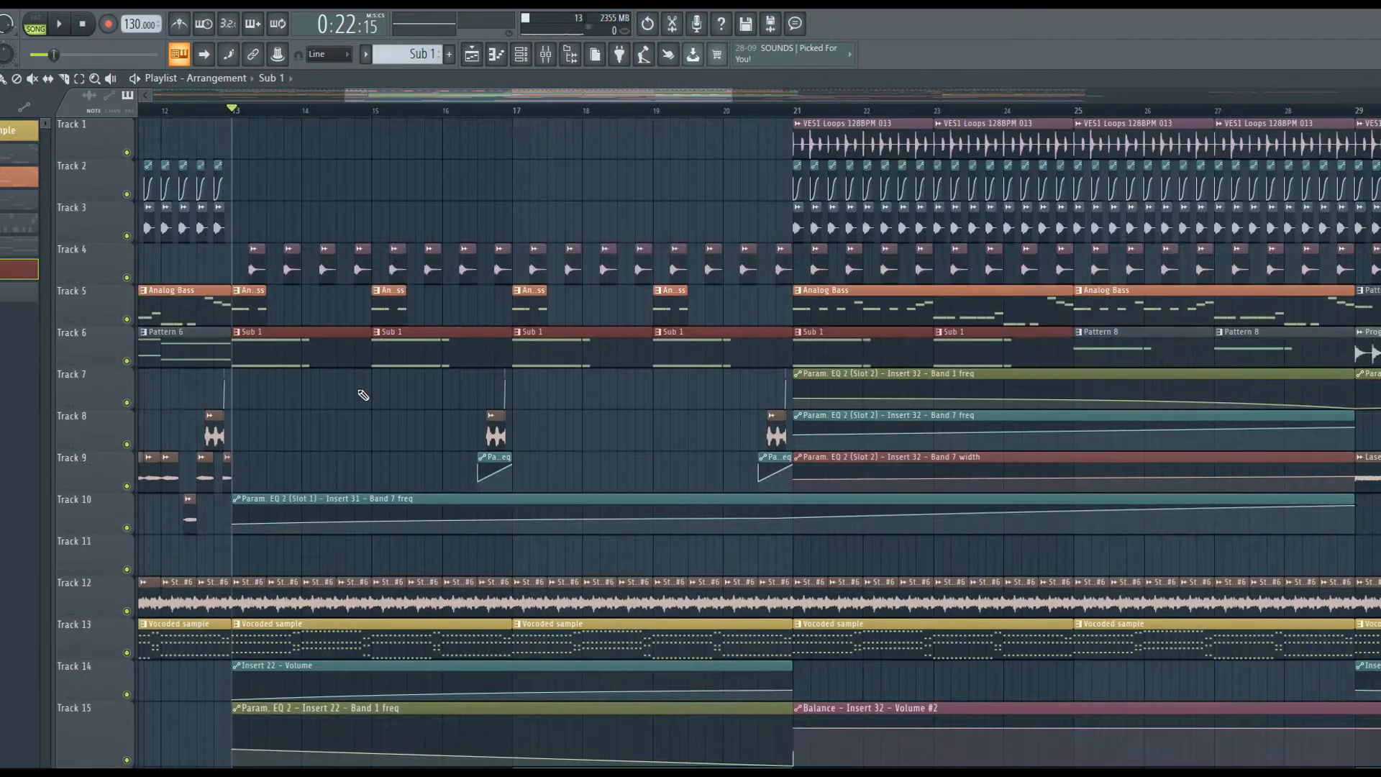
{"action": "left_click", "coordinate": [56, 24]}
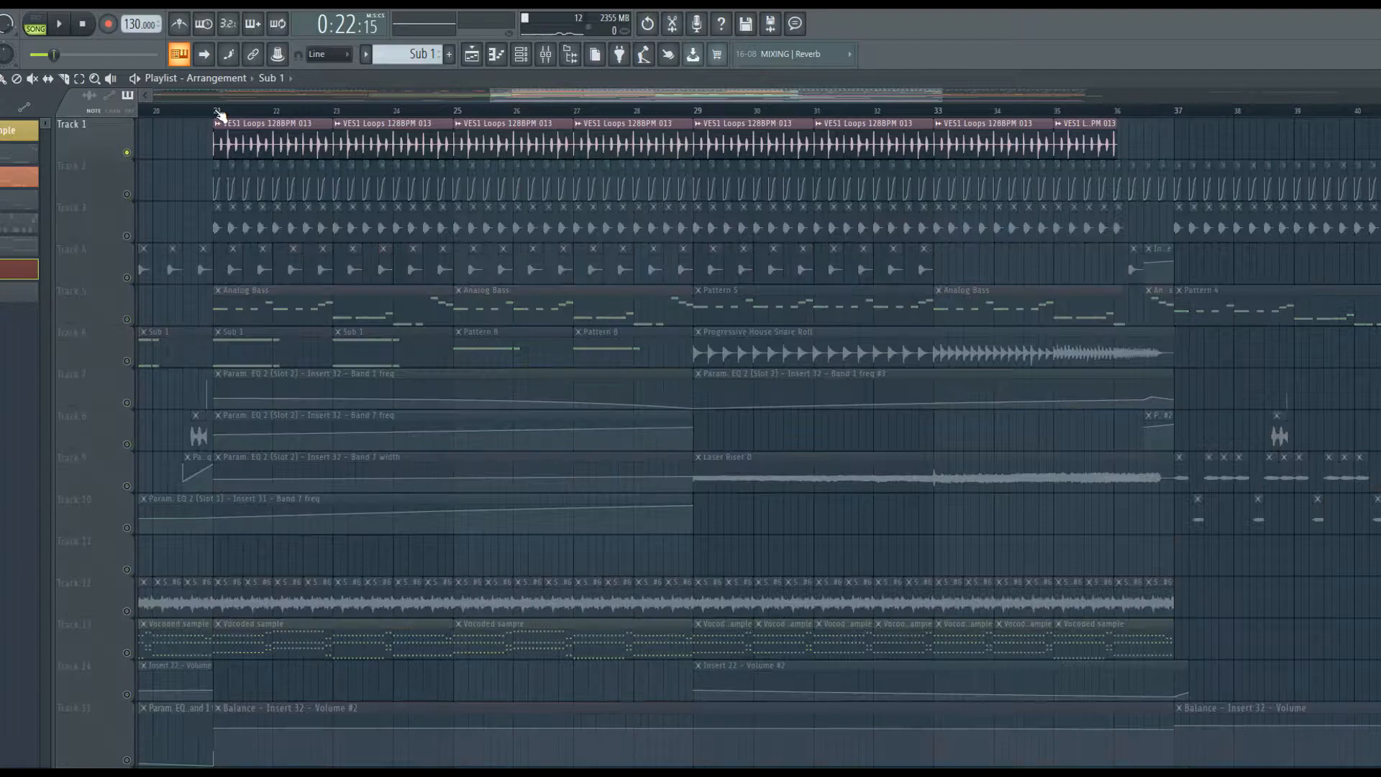
Play the arrangement from bar 21 twice while checking the mutes, reaching the section from bar 41
{"action": "left_click", "coordinate": [57, 24]}
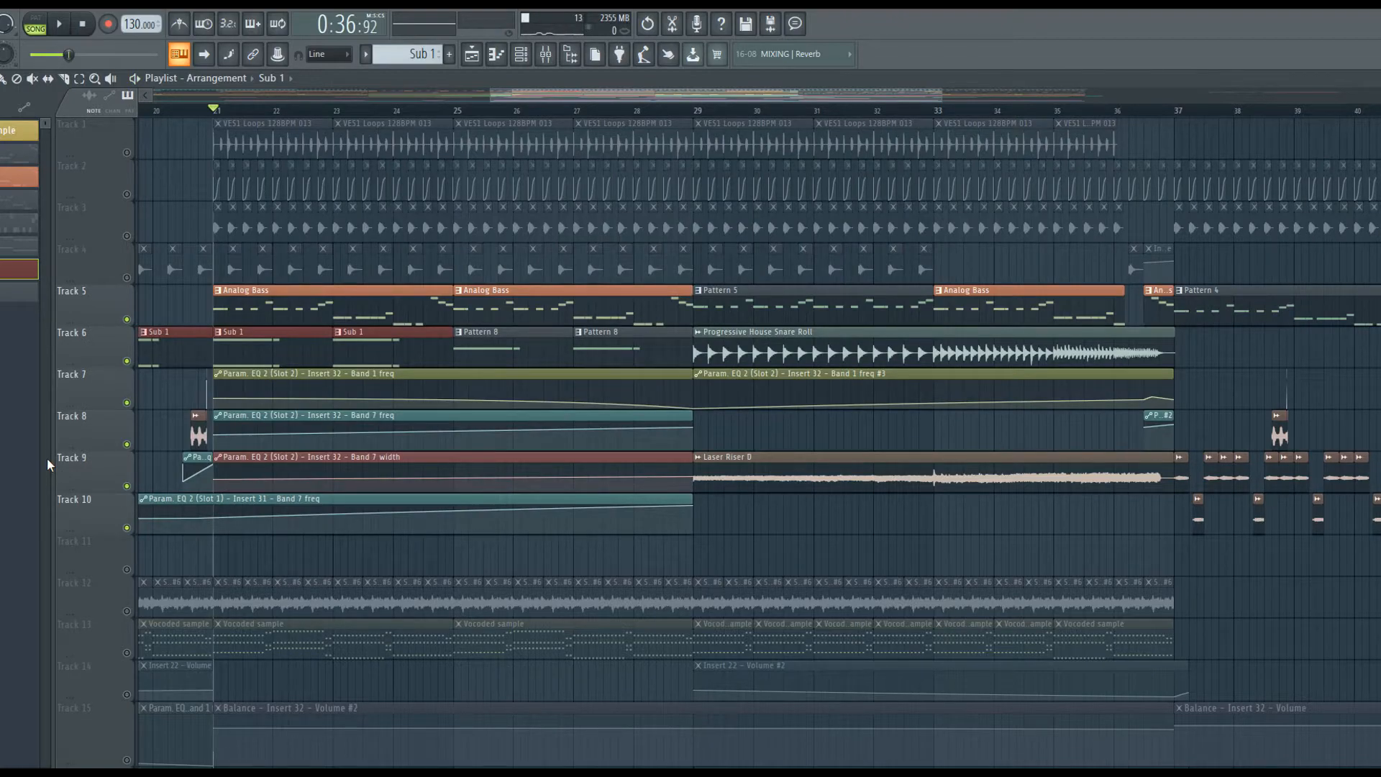
{"action": "mouse_move", "coordinate": [250, 167]}
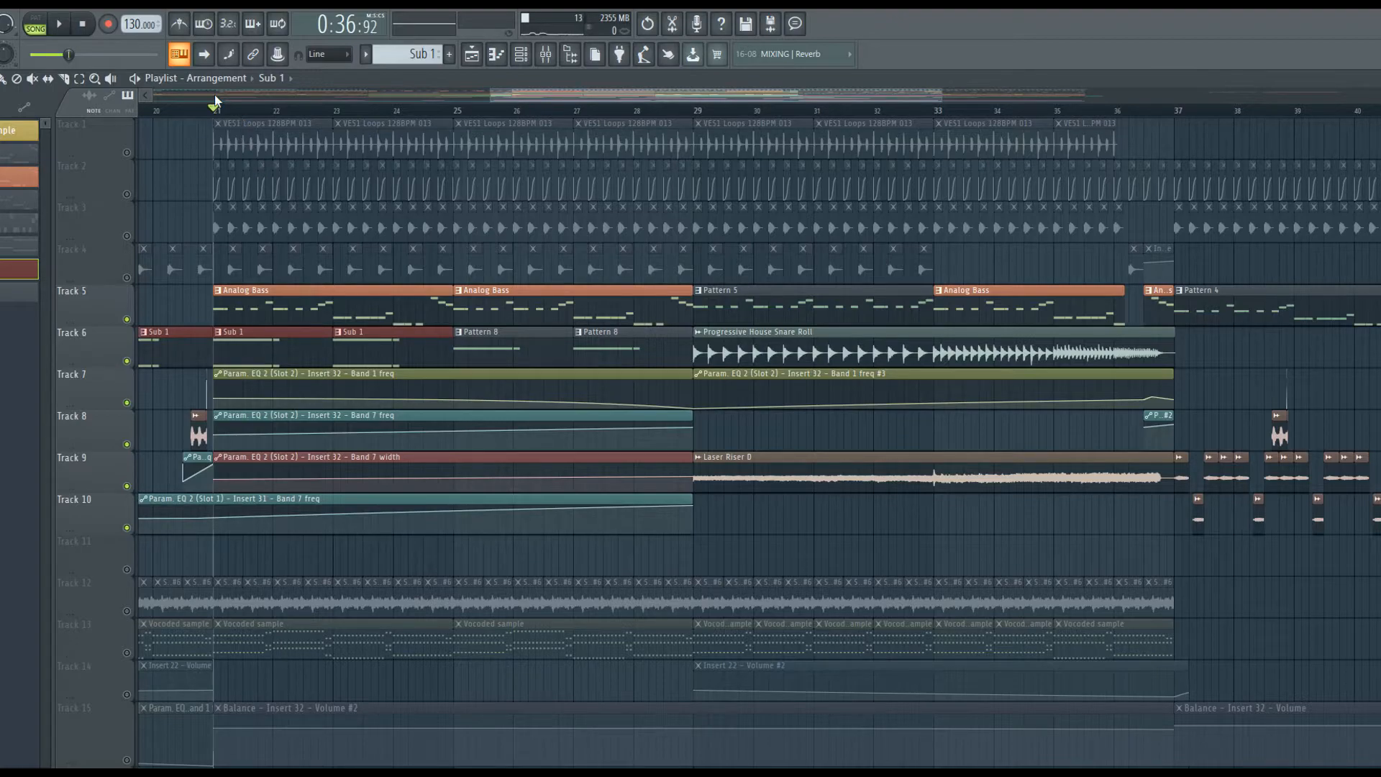
{"action": "left_click", "coordinate": [58, 24]}
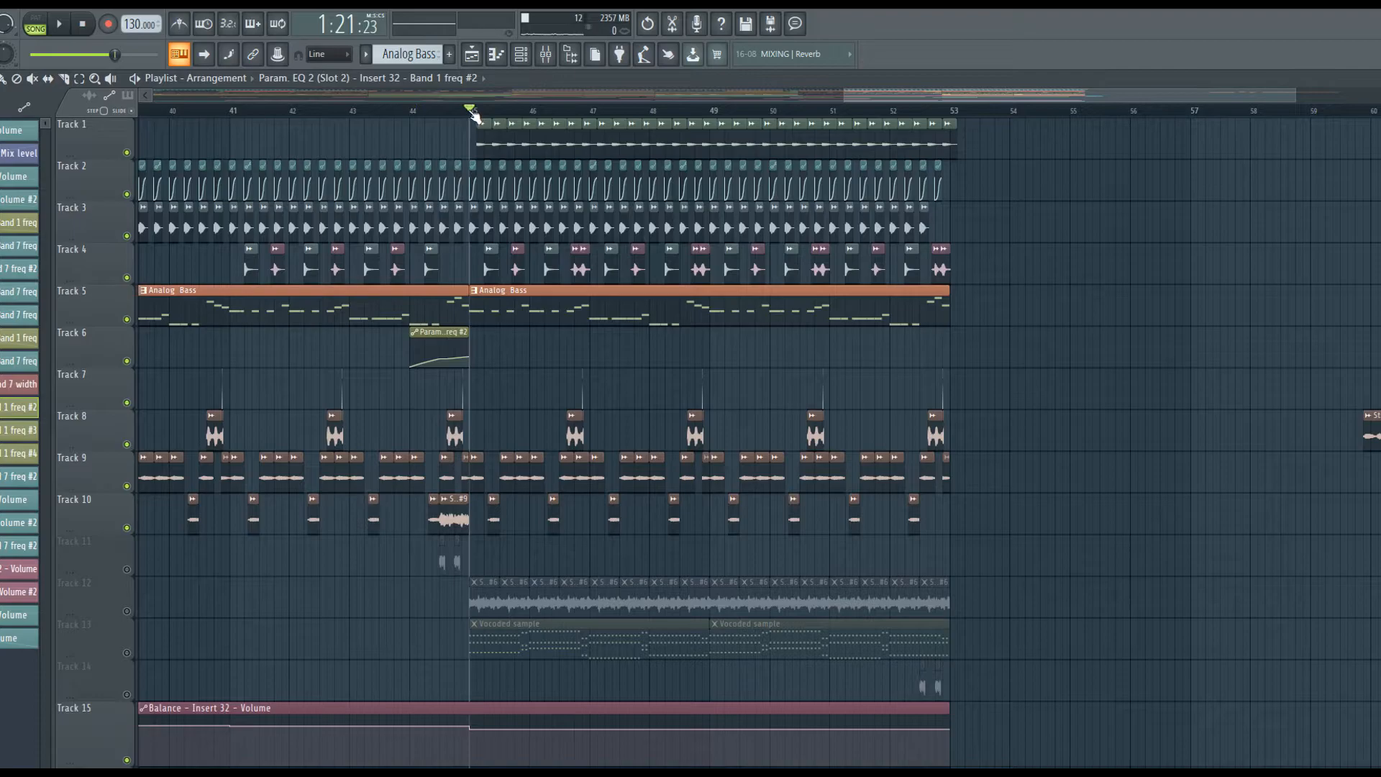
Scroll the Playlist down to the claps, whooshes and the two vocal sample tracks 25–26
{"action": "scroll", "scroll_direction": "down", "scroll_amount": 3}
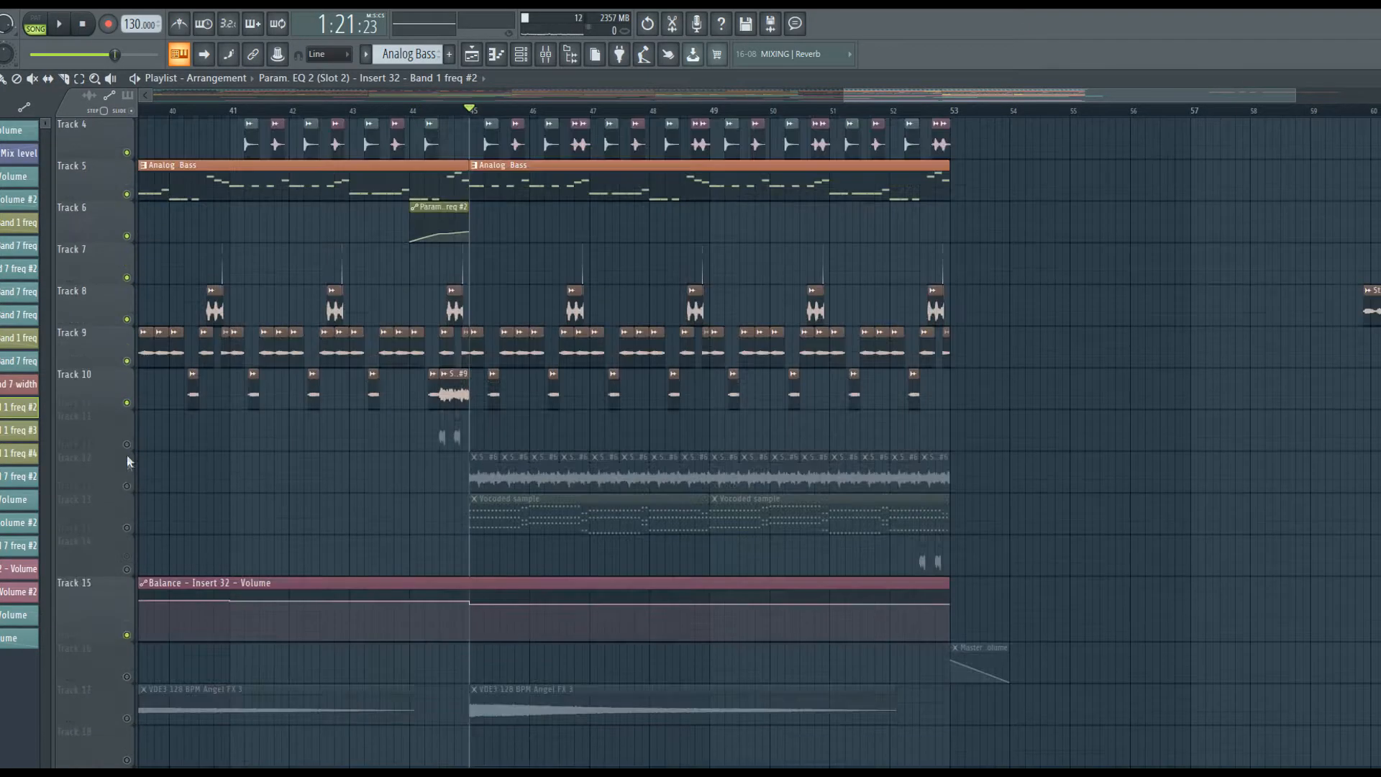
{"action": "scroll", "scroll_direction": "down", "scroll_amount": 3}
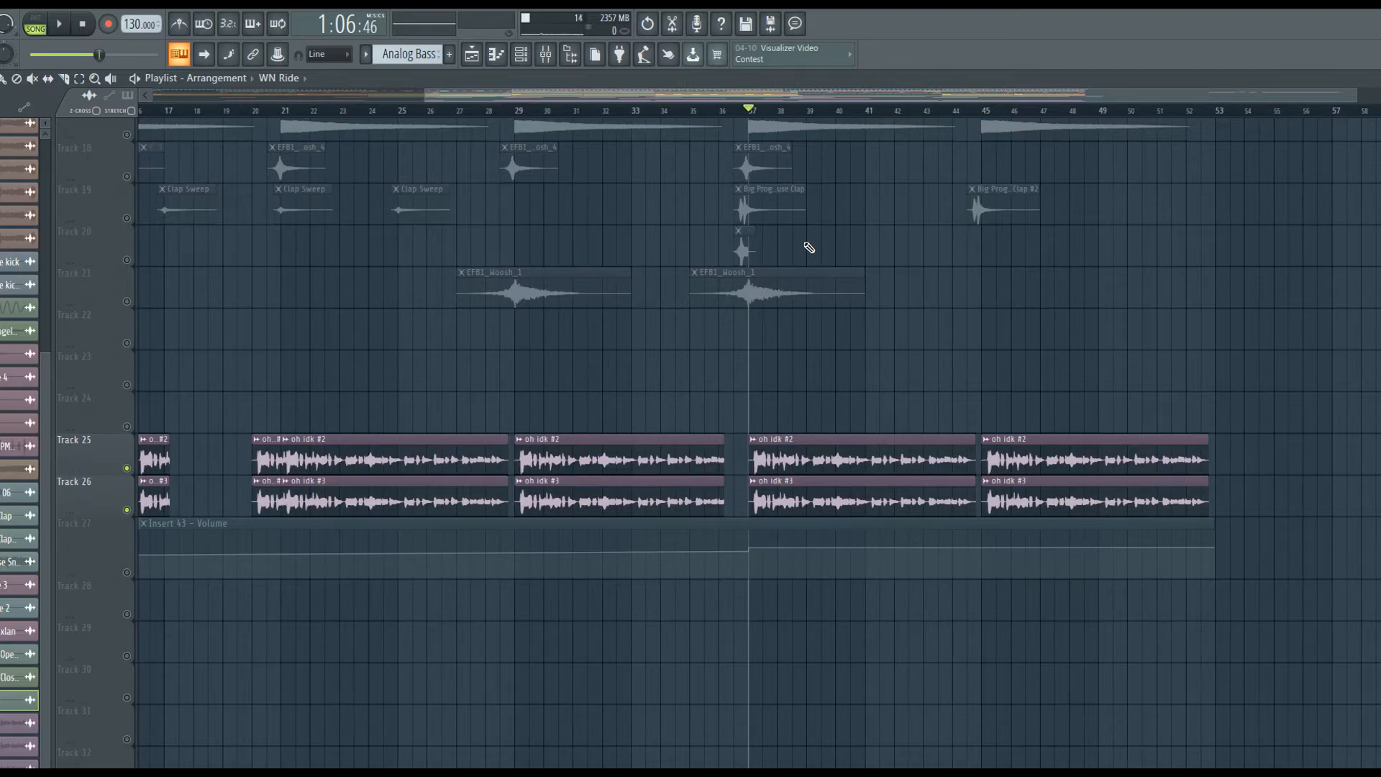
{"action": "mouse_move", "coordinate": [1044, 249]}
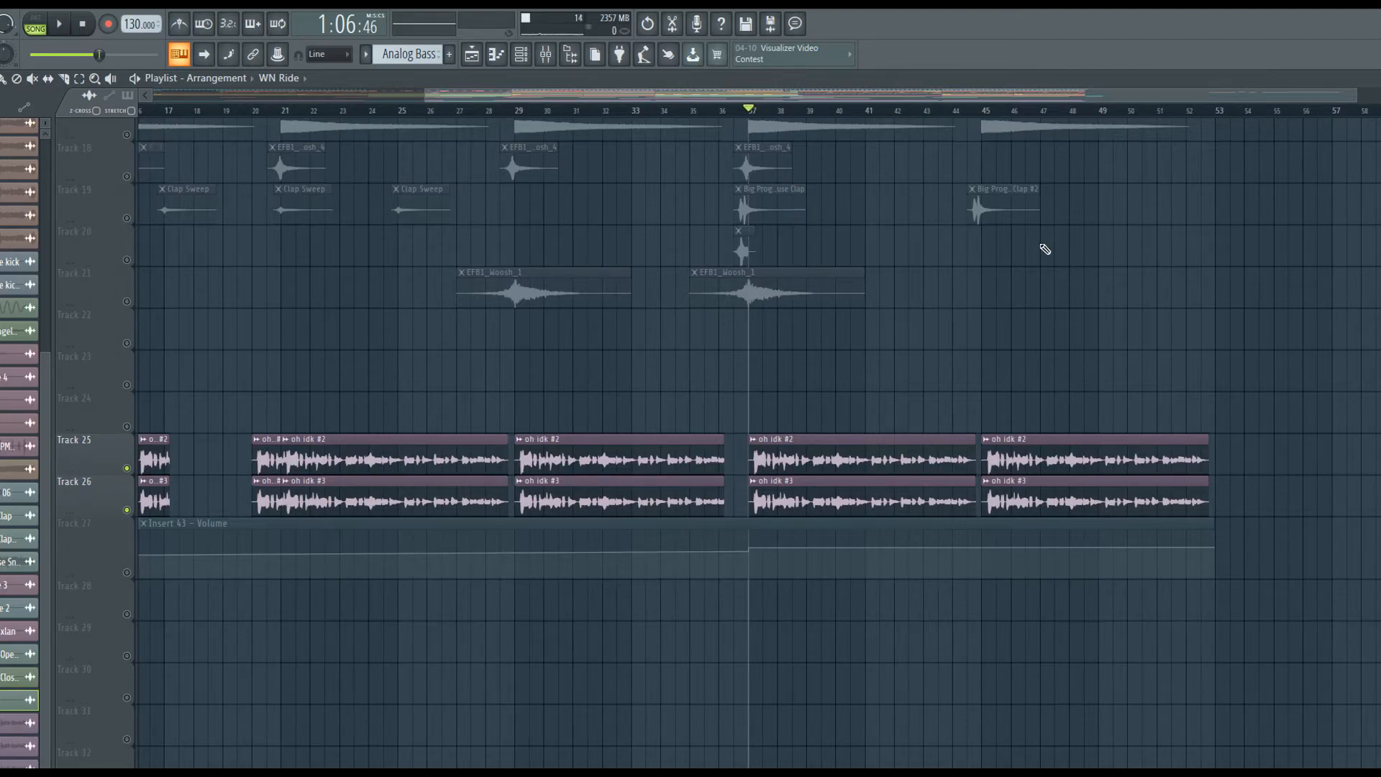
{"action": "left_click", "coordinate": [58, 24]}
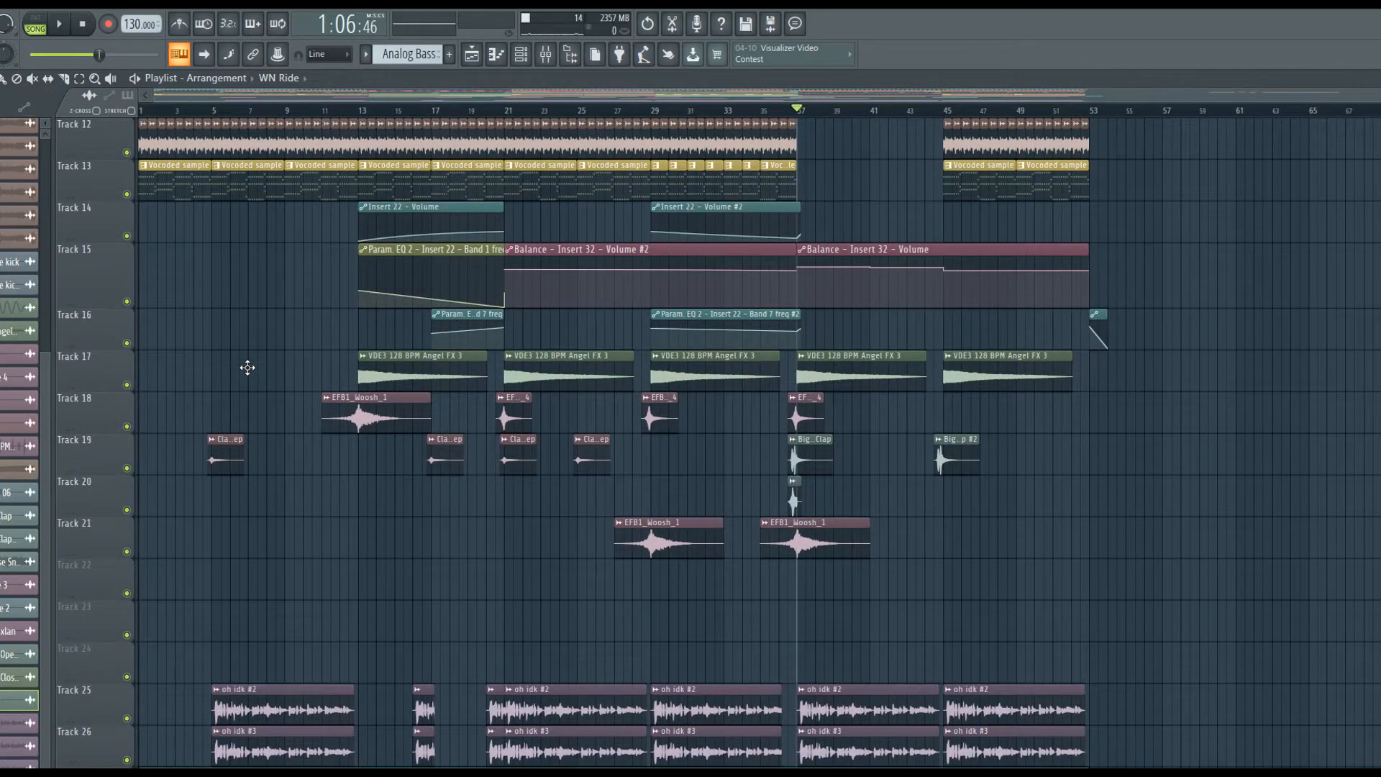
{"action": "scroll", "scroll_direction": "down", "scroll_amount": 3}
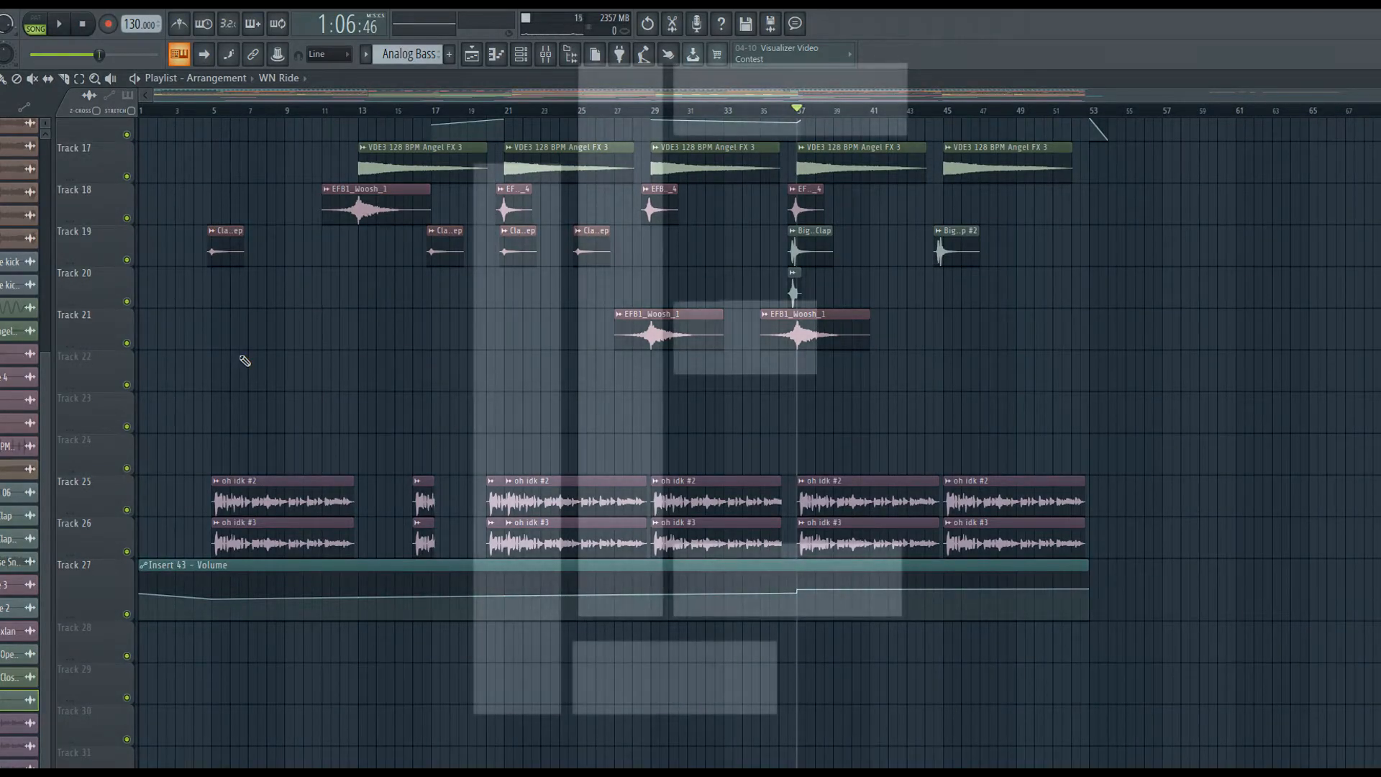